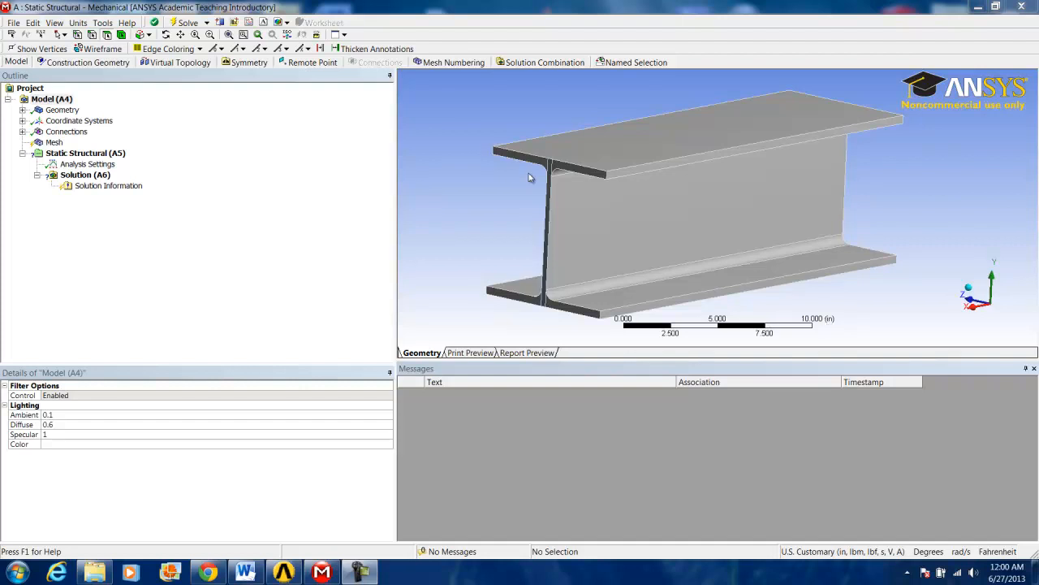
pyautogui.moveTo(507, 189)
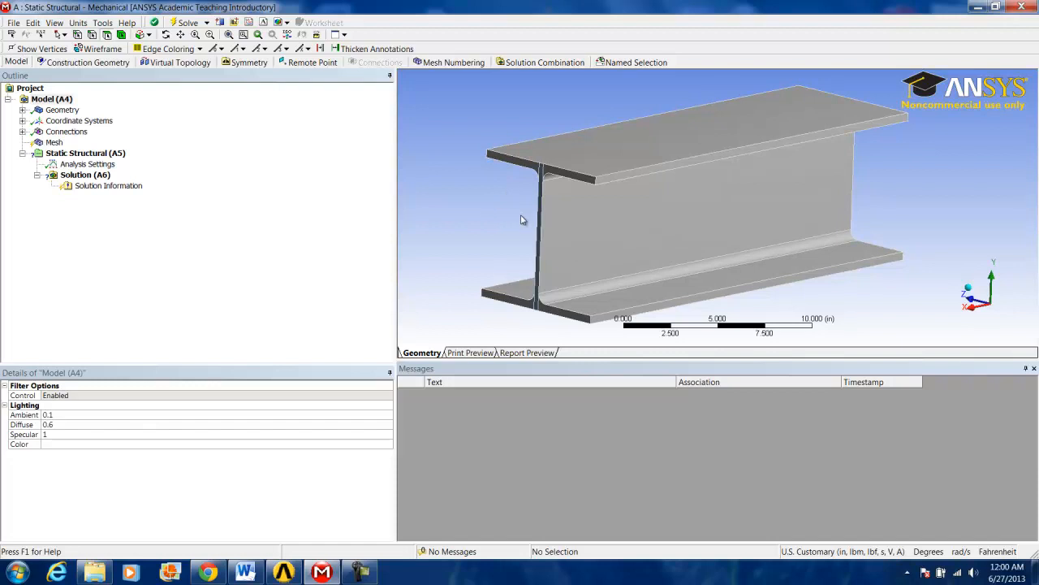
pyautogui.moveTo(232, 195)
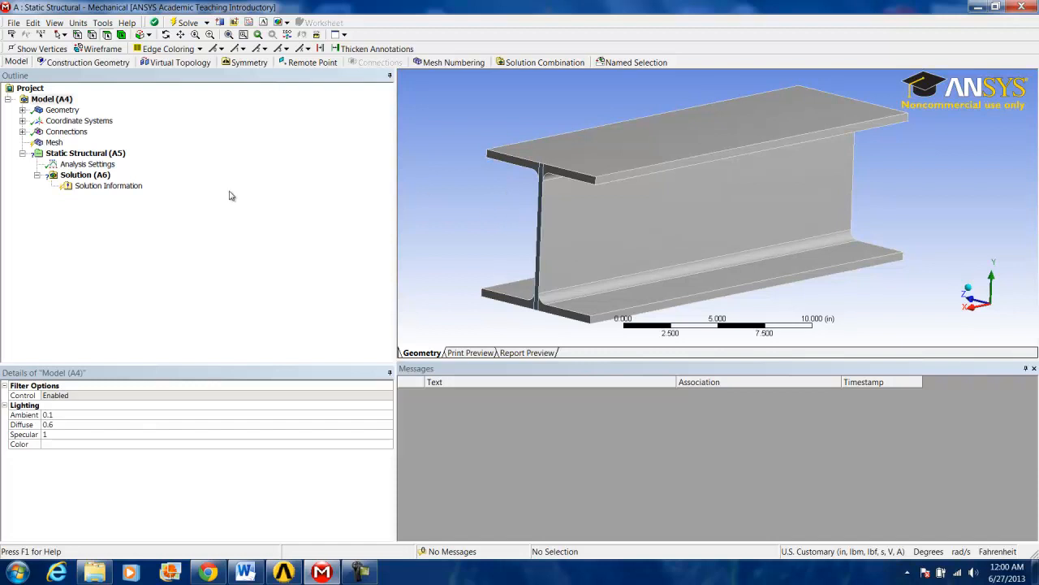
# Generate the mesh on the I-beam from the Mesh context menu and orbit the view to inspect it
pyautogui.rightClick(54, 143)
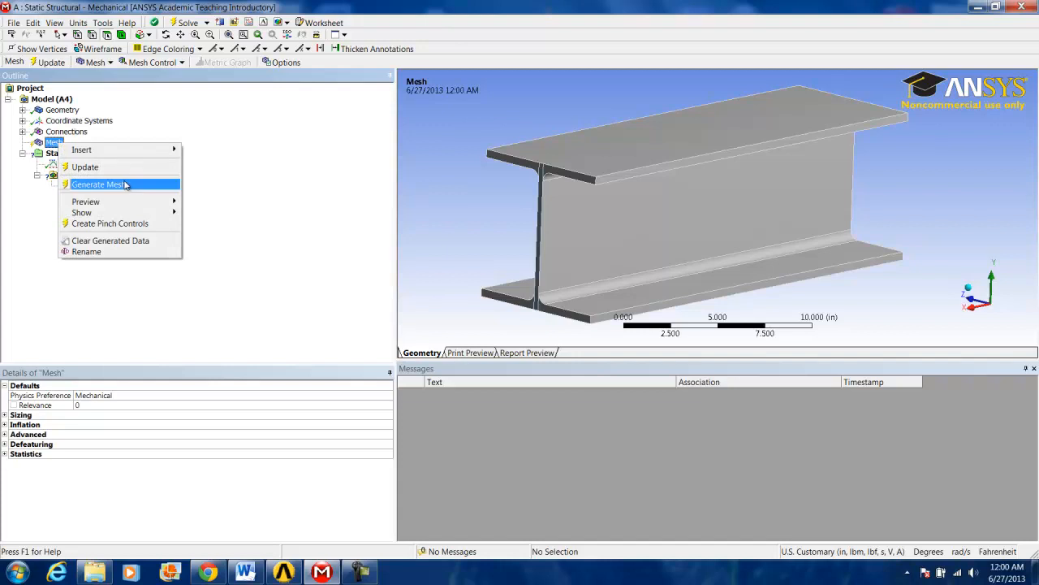
pyautogui.click(97, 185)
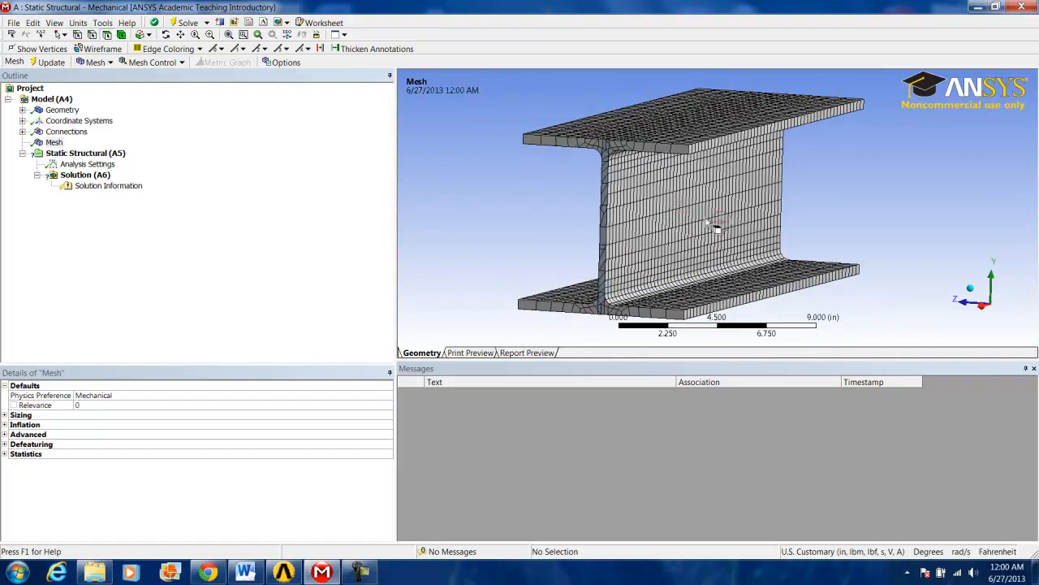
pyautogui.moveTo(714, 227); pyautogui.dragTo(528, 215)
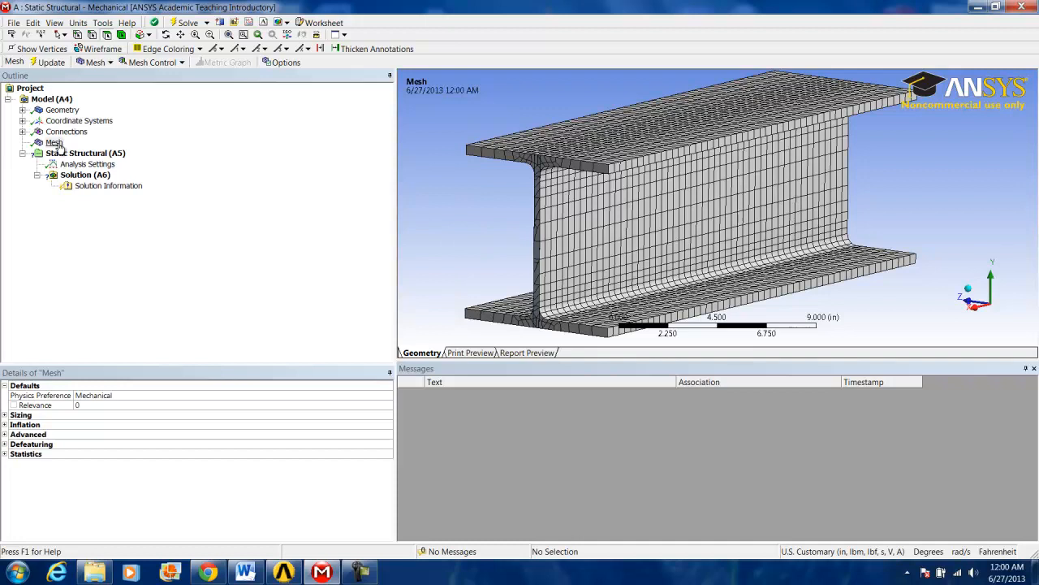
# Expand the Mesh statistics to view 22,205 nodes, 3,665 elements and the skewness chart
pyautogui.click(54, 142)
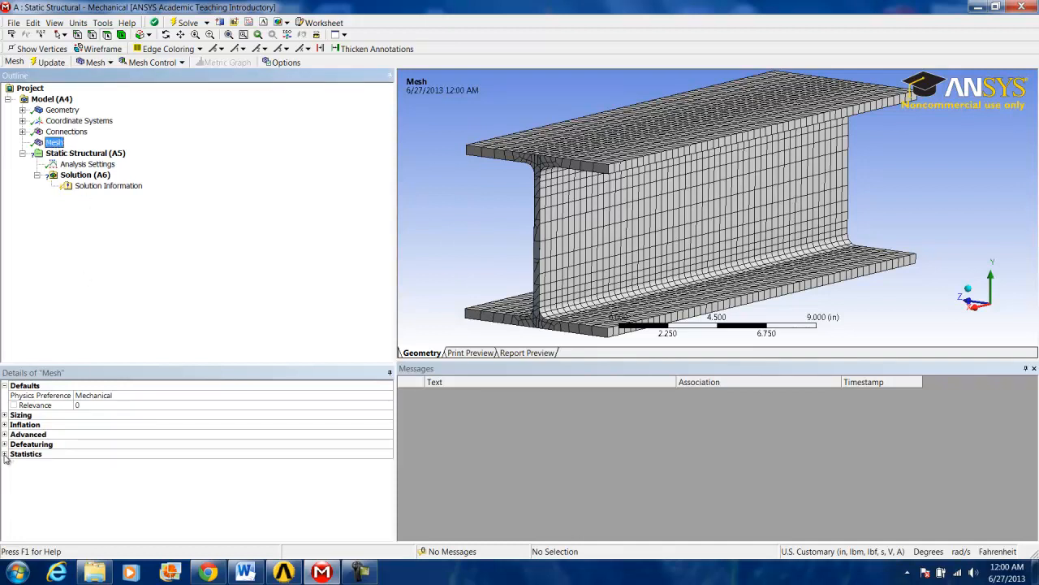
pyautogui.click(5, 453)
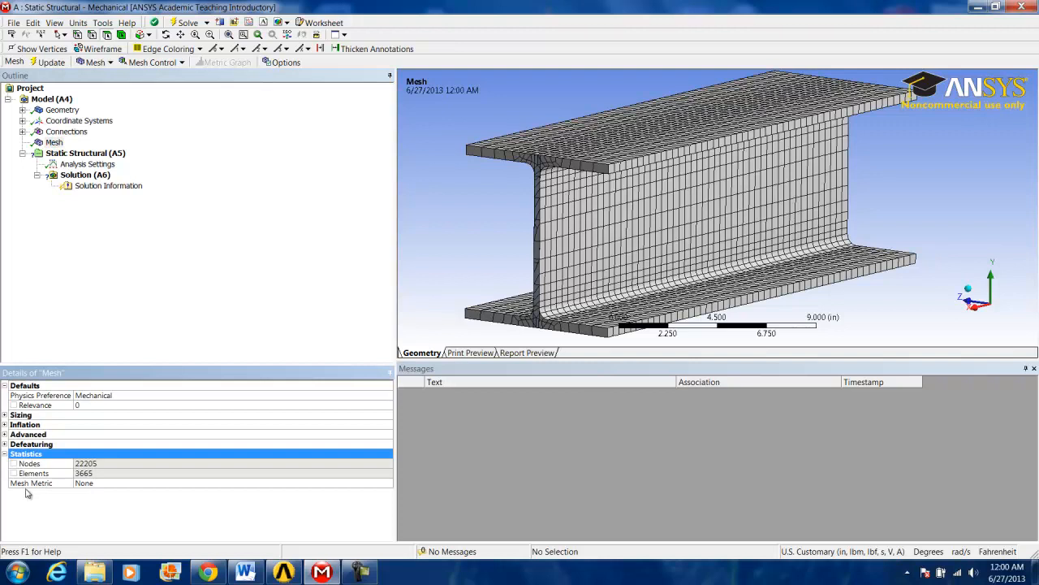
pyautogui.moveTo(130, 489)
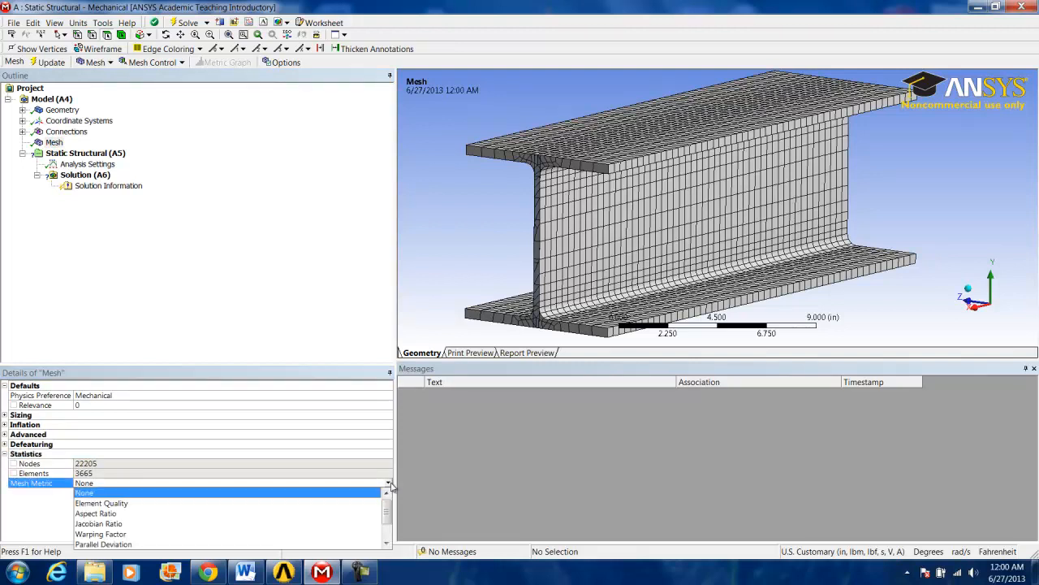
pyautogui.scroll(-3)
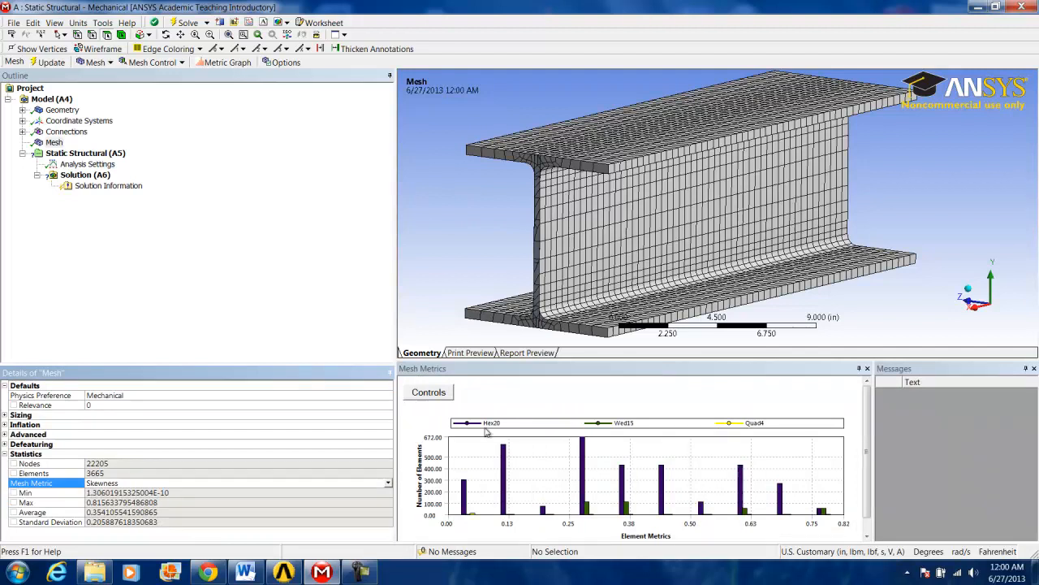
pyautogui.moveTo(541, 396)
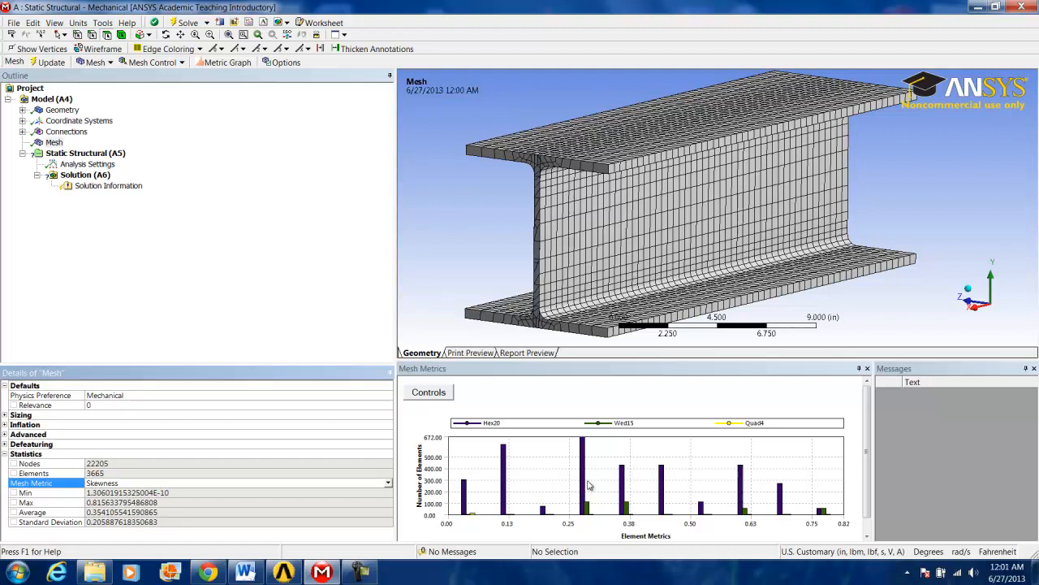
pyautogui.moveTo(508, 488)
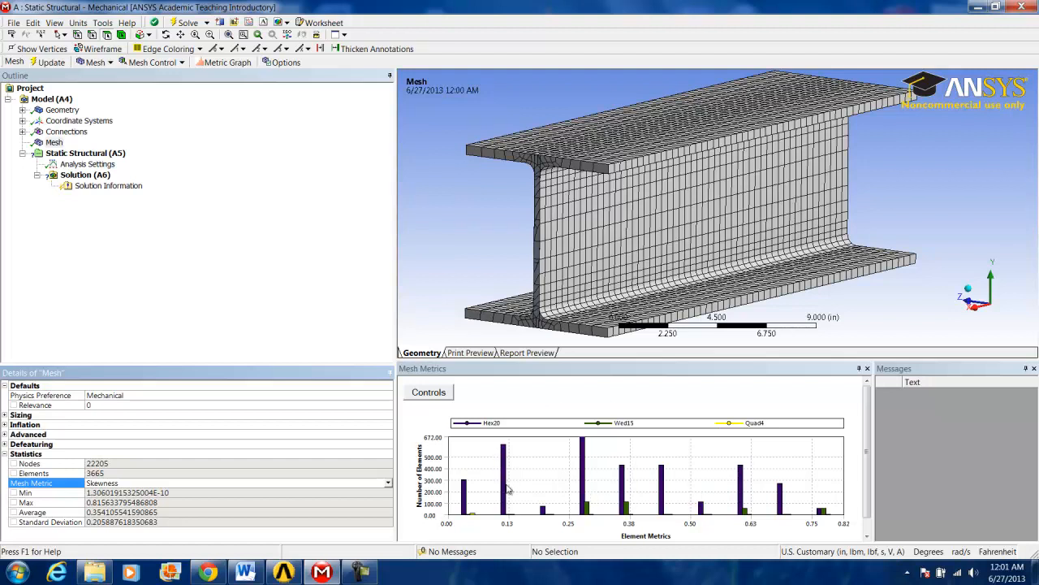
pyautogui.moveTo(495, 505)
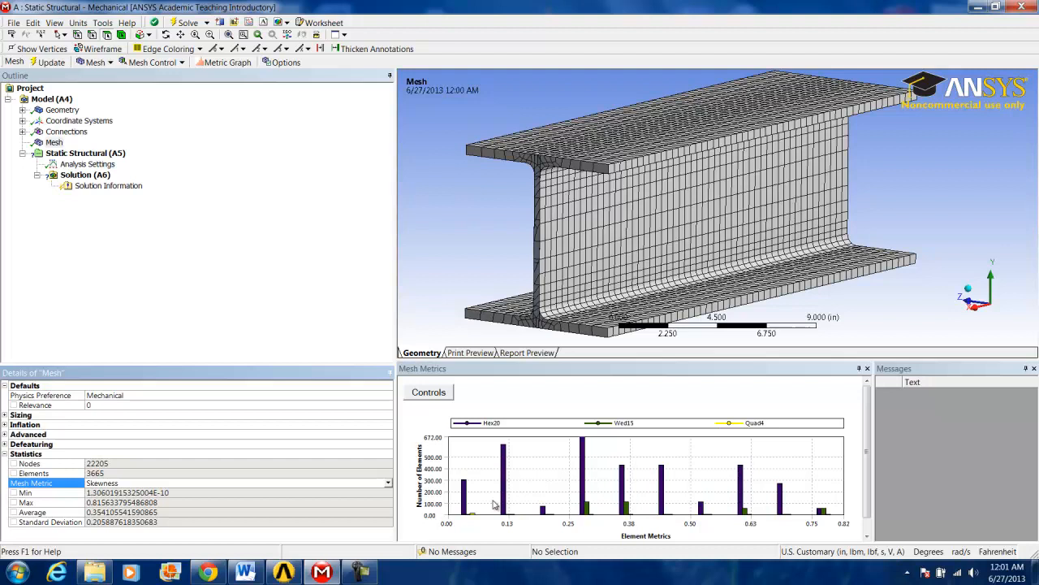
pyautogui.moveTo(468, 480)
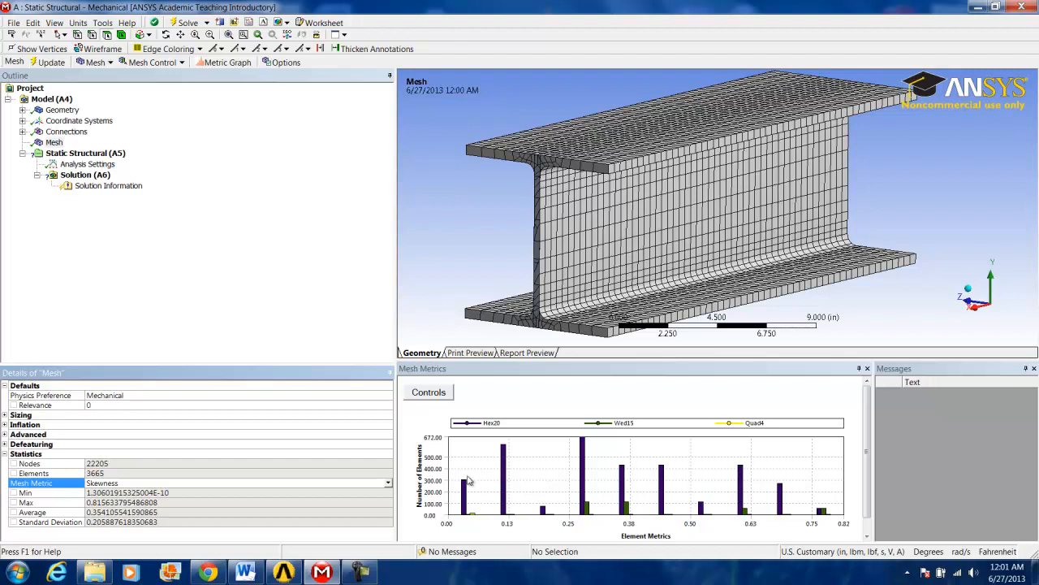
pyautogui.moveTo(471, 502)
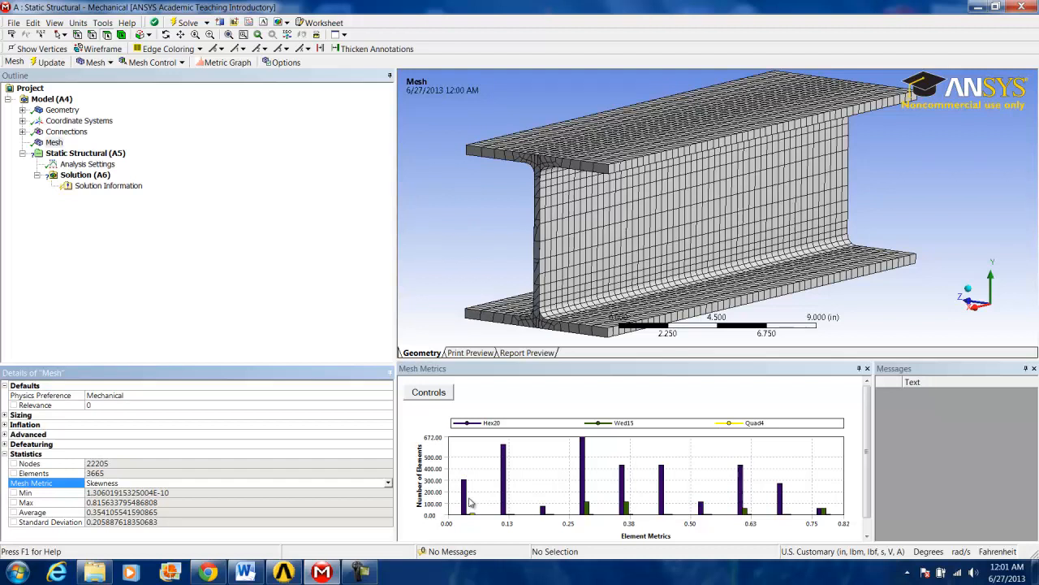
pyautogui.moveTo(481, 494)
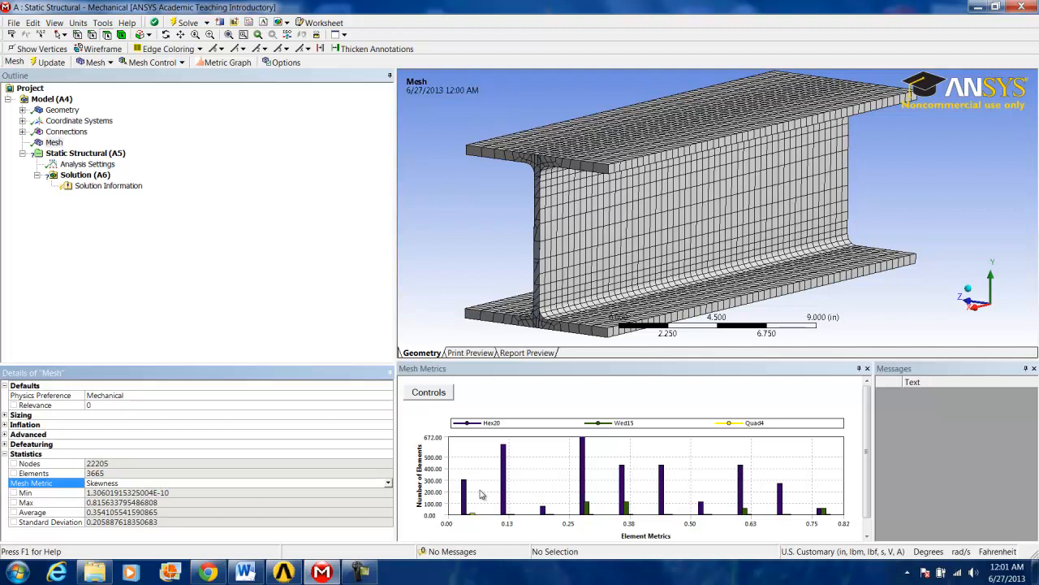
pyautogui.moveTo(478, 440)
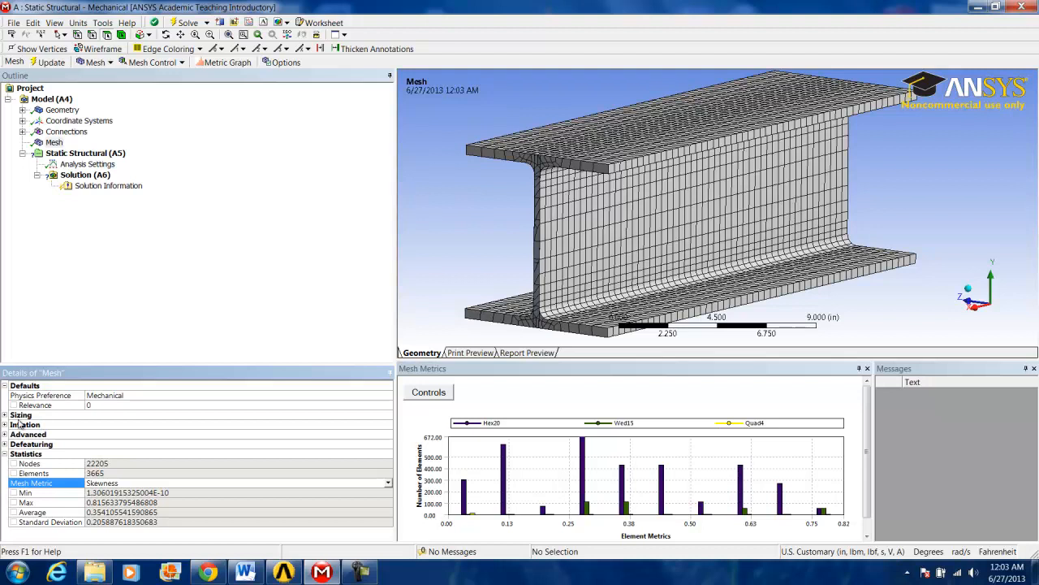
# Expand mesh Sizing and set Curvature Normal Angle to 34°
pyautogui.click(5, 414)
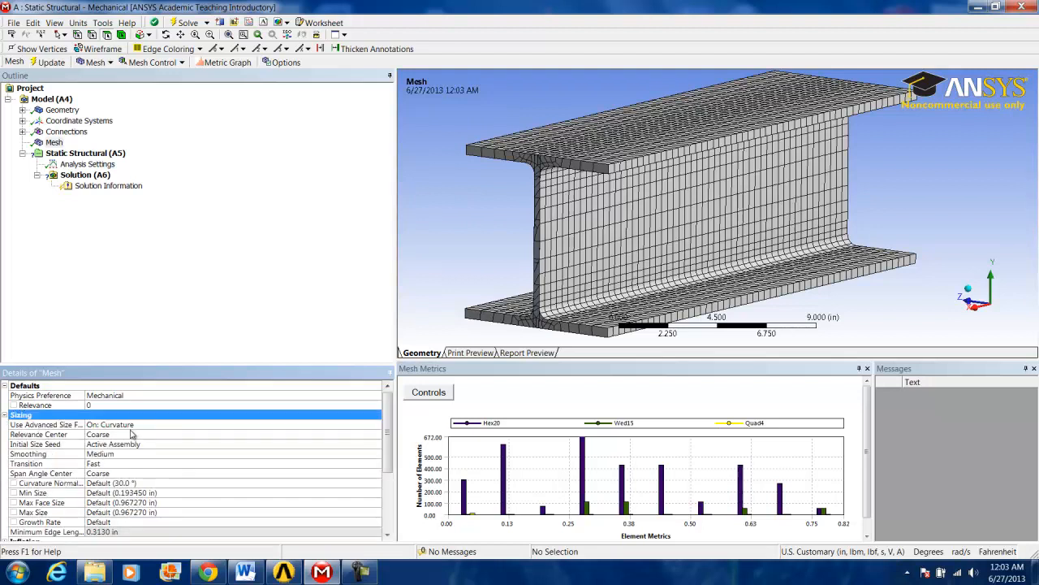
pyautogui.moveTo(173, 432)
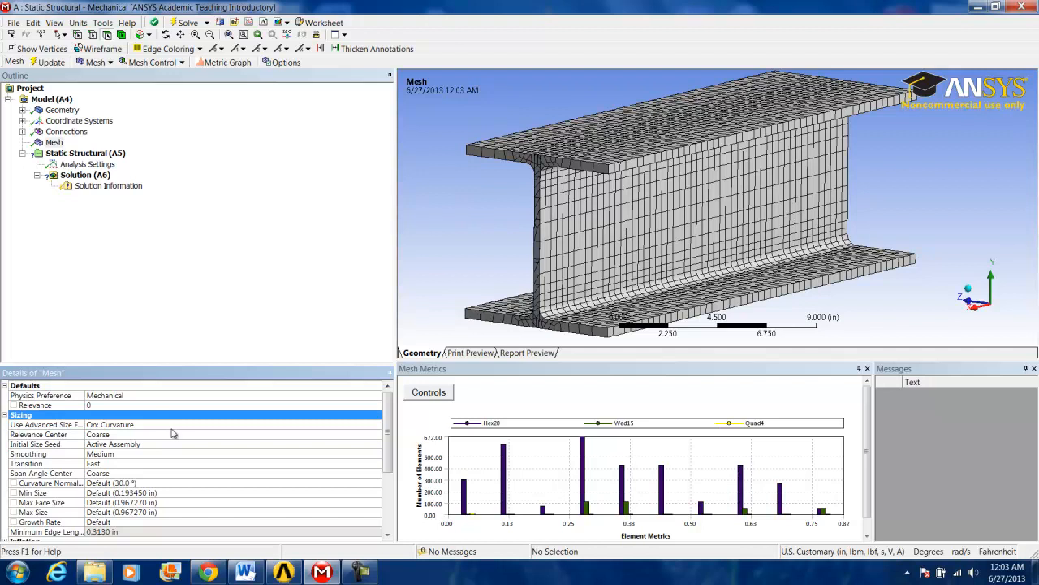
pyautogui.moveTo(173, 433)
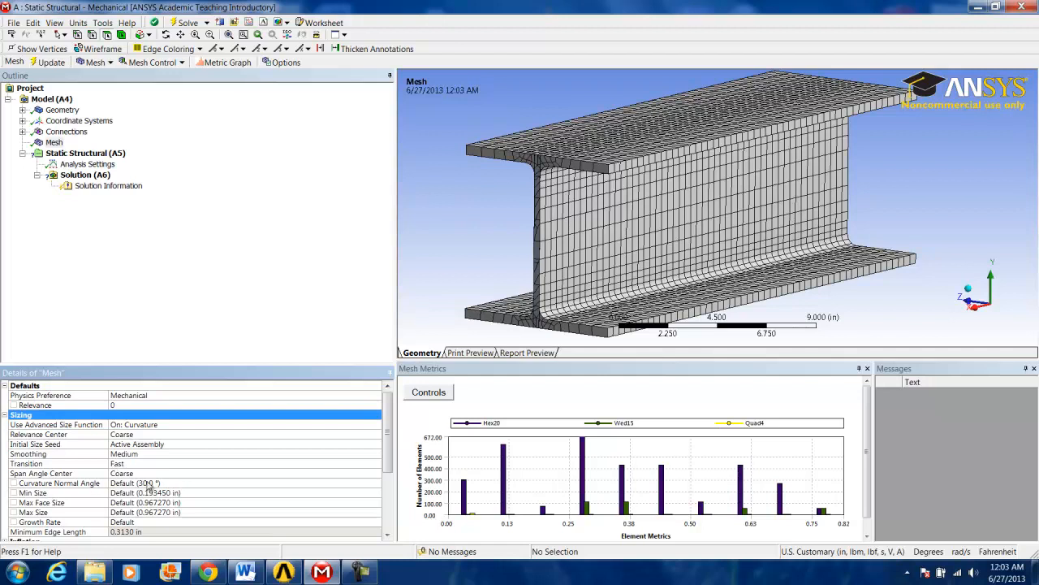
pyautogui.moveTo(714, 203); pyautogui.dragTo(560, 232)
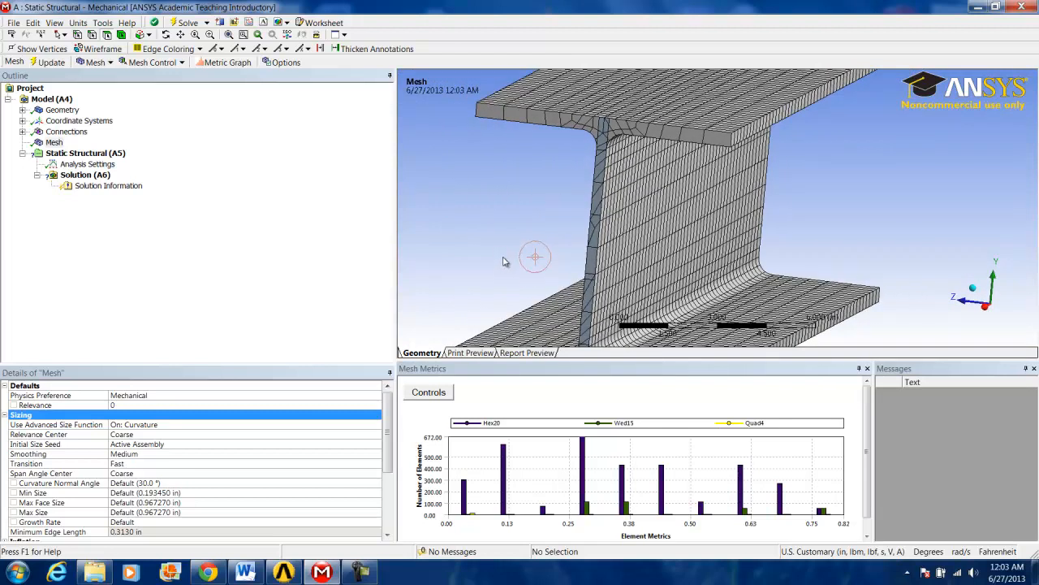
pyautogui.click(59, 483)
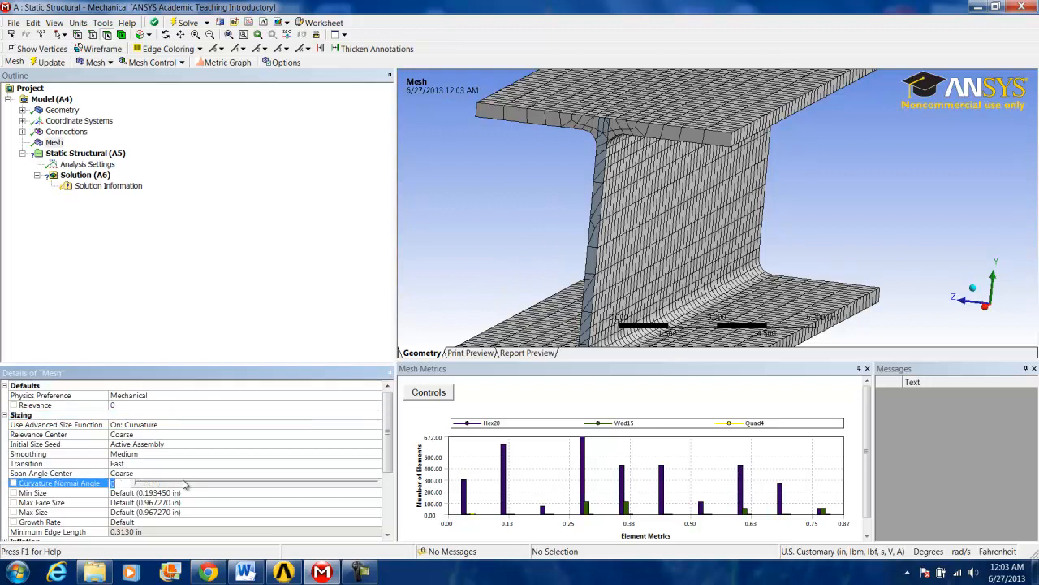
pyautogui.write('36')
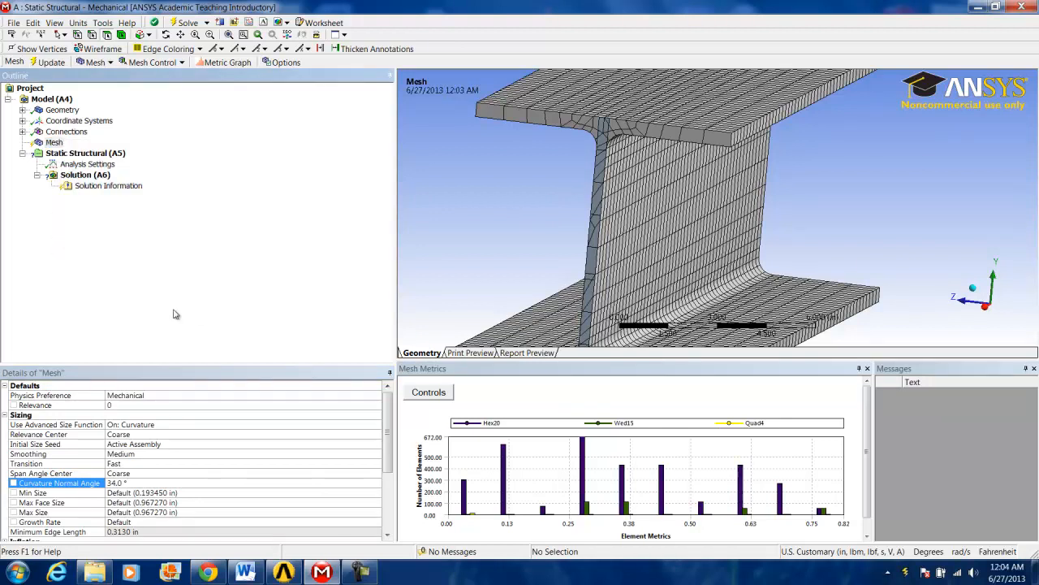
# Update the mesh with the 34° curvature angle and orbit the beam to inspect the hex elements
pyautogui.click(47, 63)
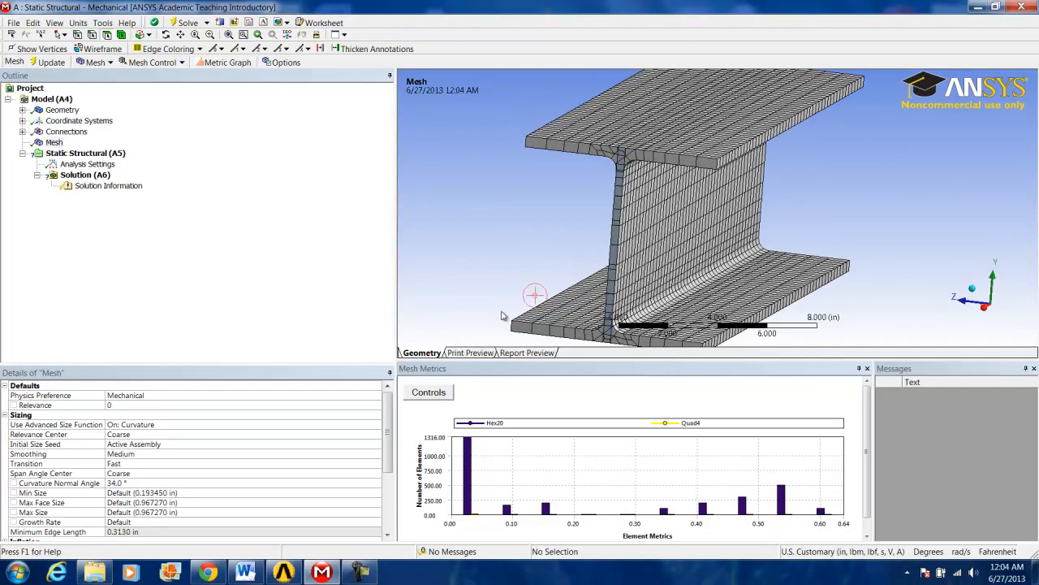
pyautogui.moveTo(761, 485)
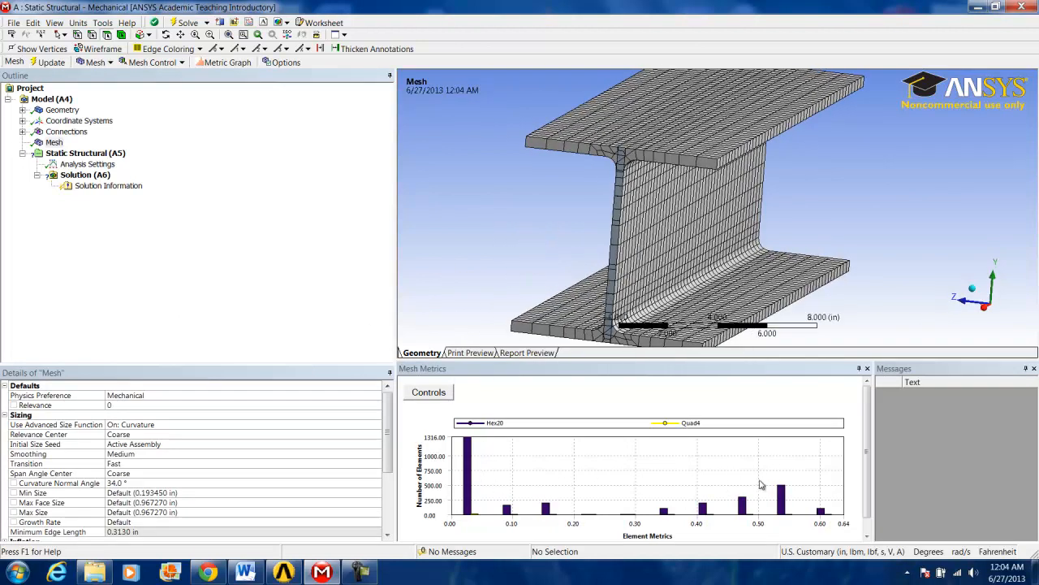
pyautogui.moveTo(477, 487)
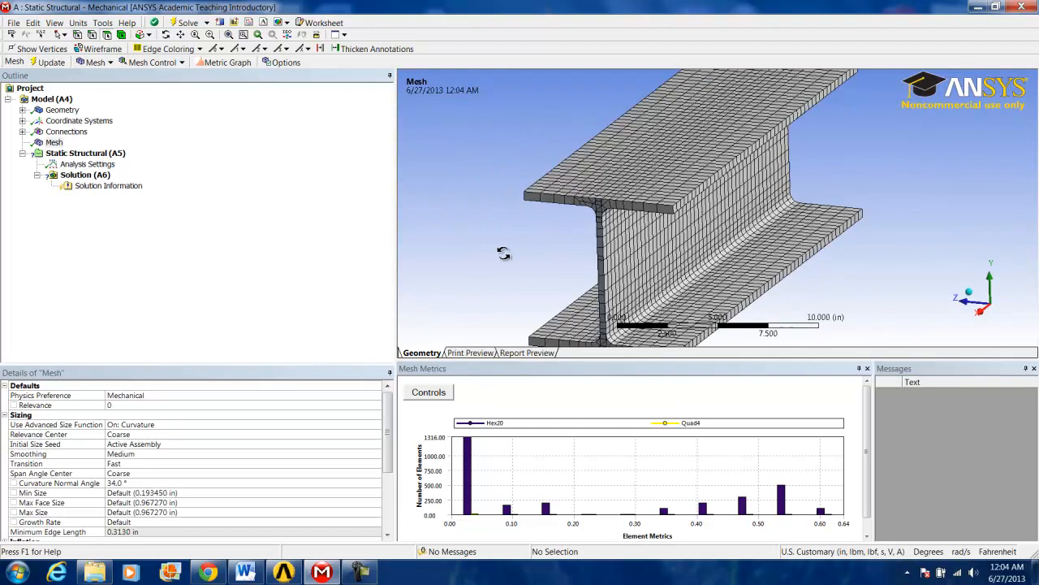
pyautogui.moveTo(503, 251); pyautogui.dragTo(479, 252)
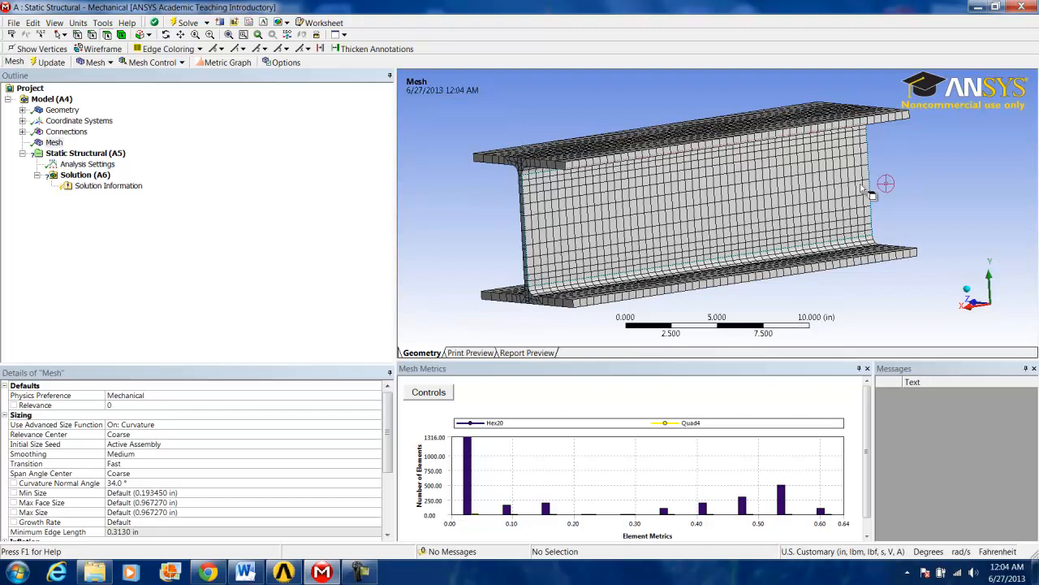
pyautogui.moveTo(877, 190)
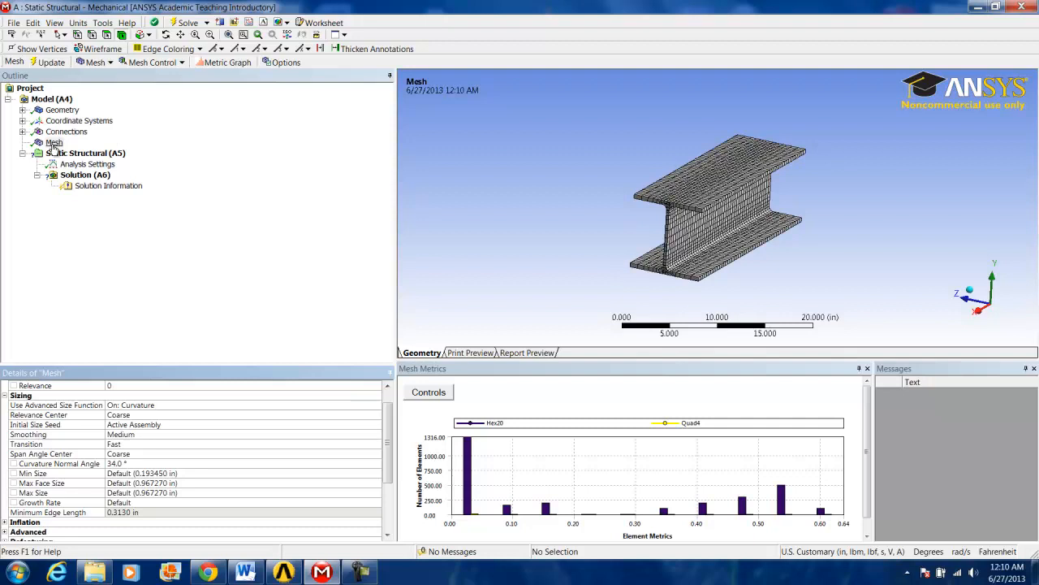
# Insert a mesh Method control on the beam body and set it to Sweep
pyautogui.rightClick(53, 142)
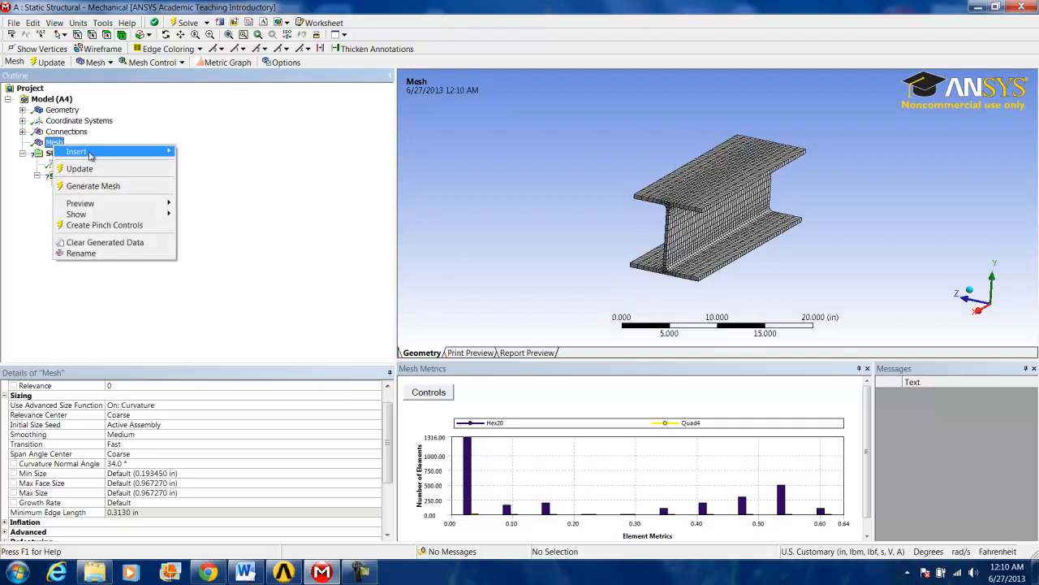
pyautogui.moveTo(75, 151)
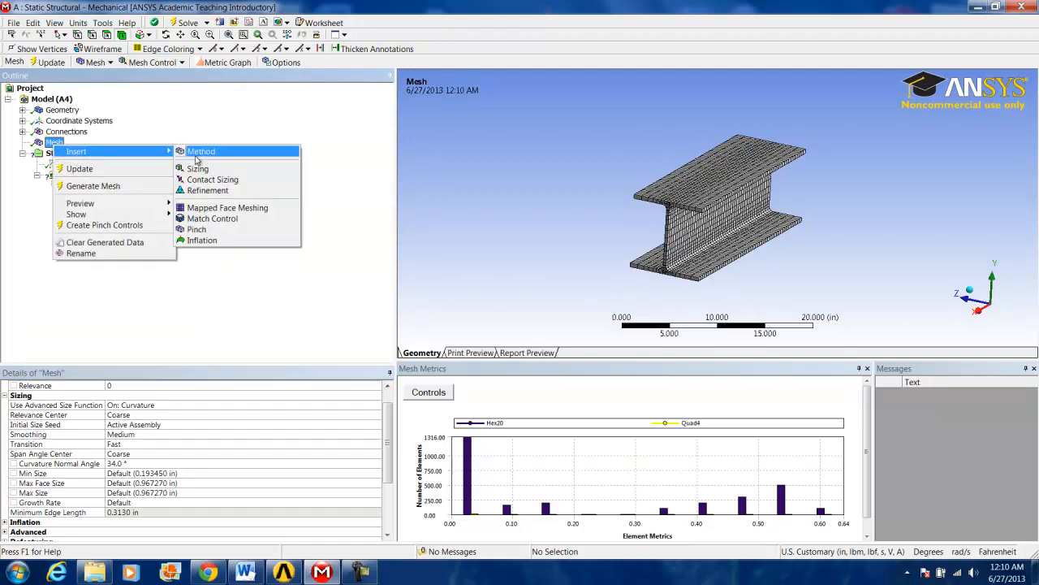
pyautogui.click(201, 151)
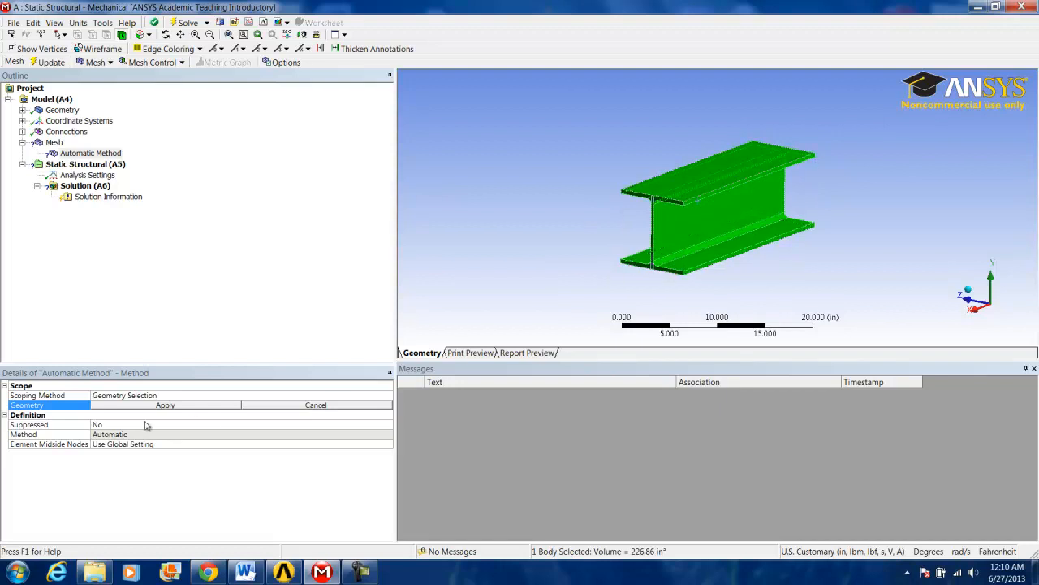
pyautogui.click(165, 404)
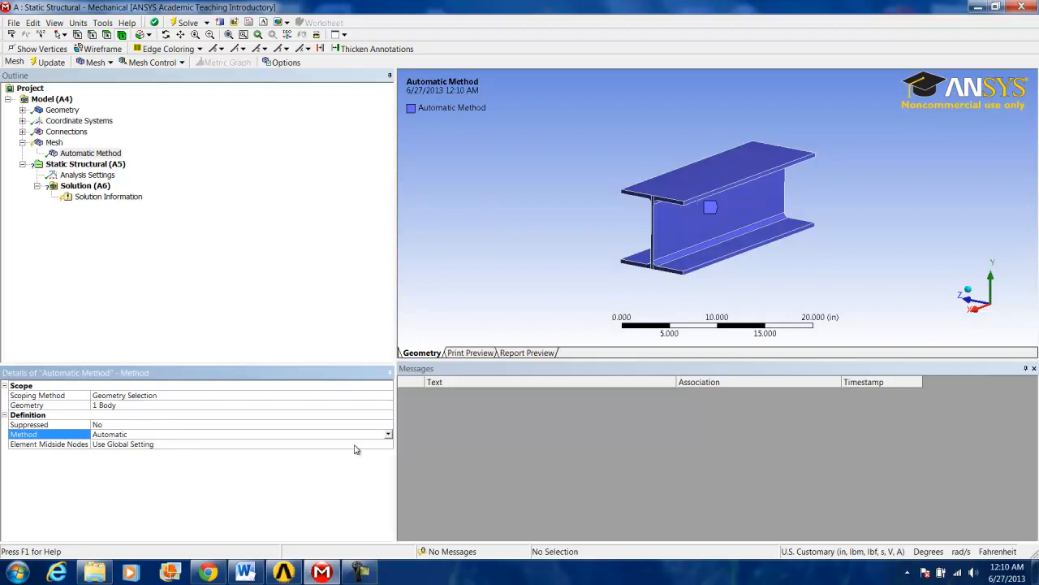
pyautogui.click(388, 434)
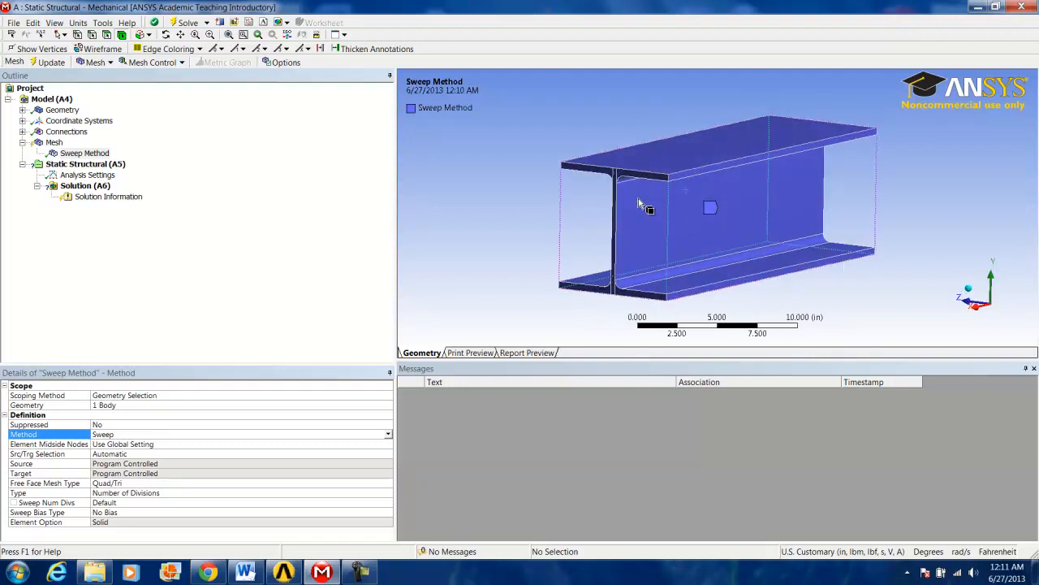
pyautogui.moveTo(650, 203); pyautogui.dragTo(706, 201)
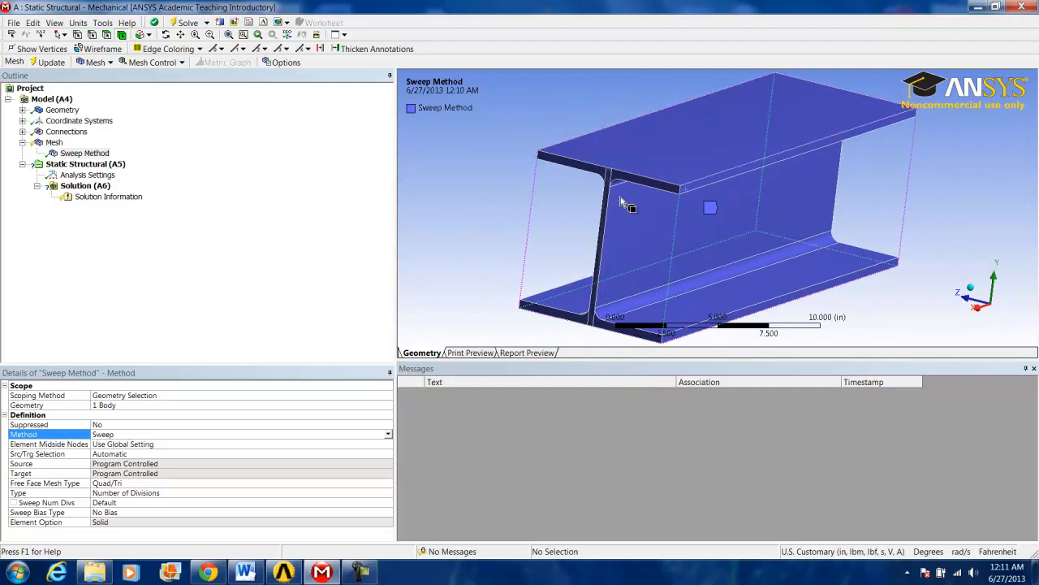
pyautogui.moveTo(627, 201)
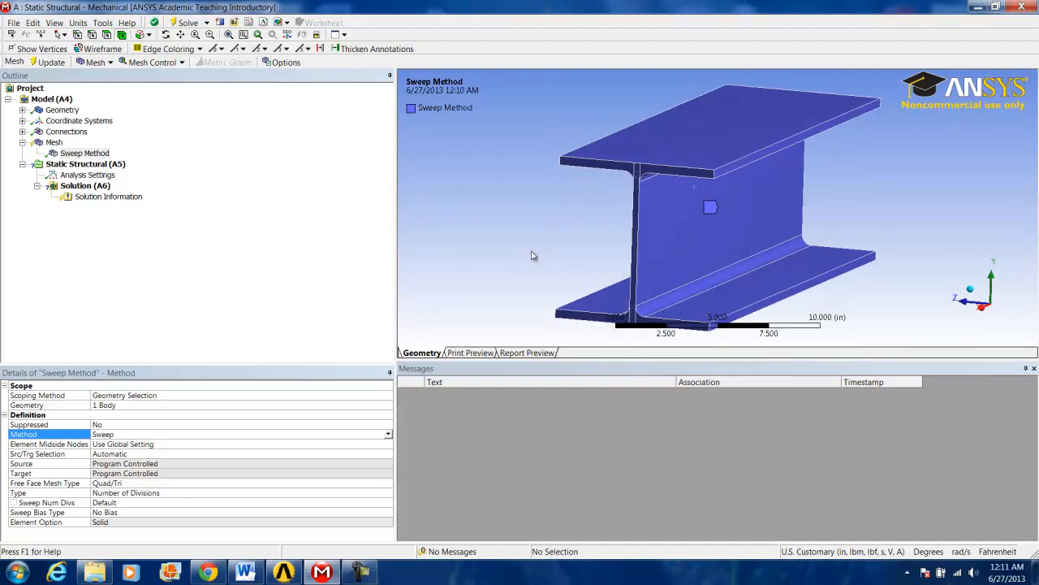
pyautogui.moveTo(57, 143)
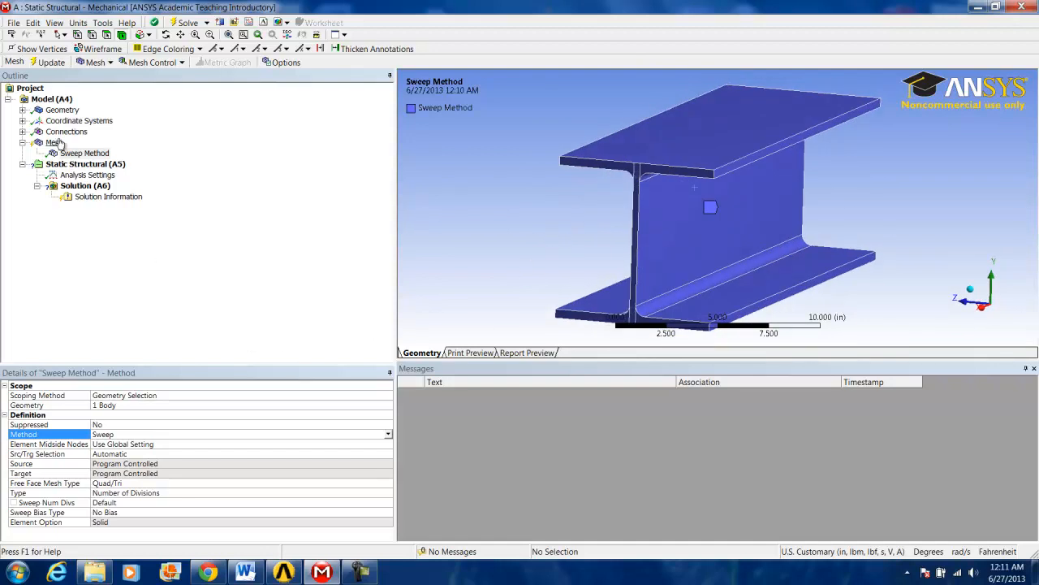
# Update the mesh with the Sweep control, then select Sweep Method to review its settings
pyautogui.rightClick(54, 142)
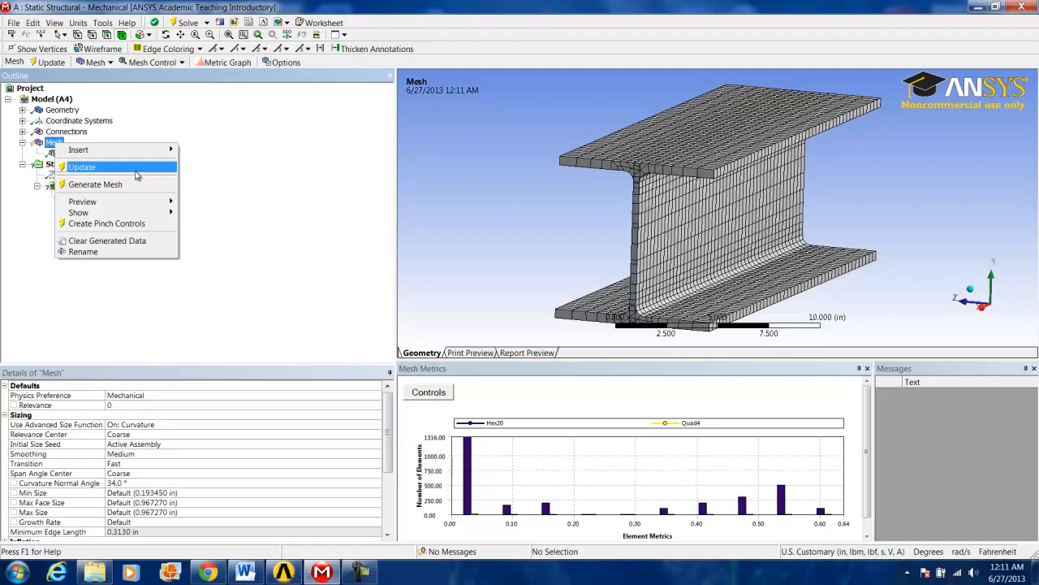
pyautogui.click(82, 166)
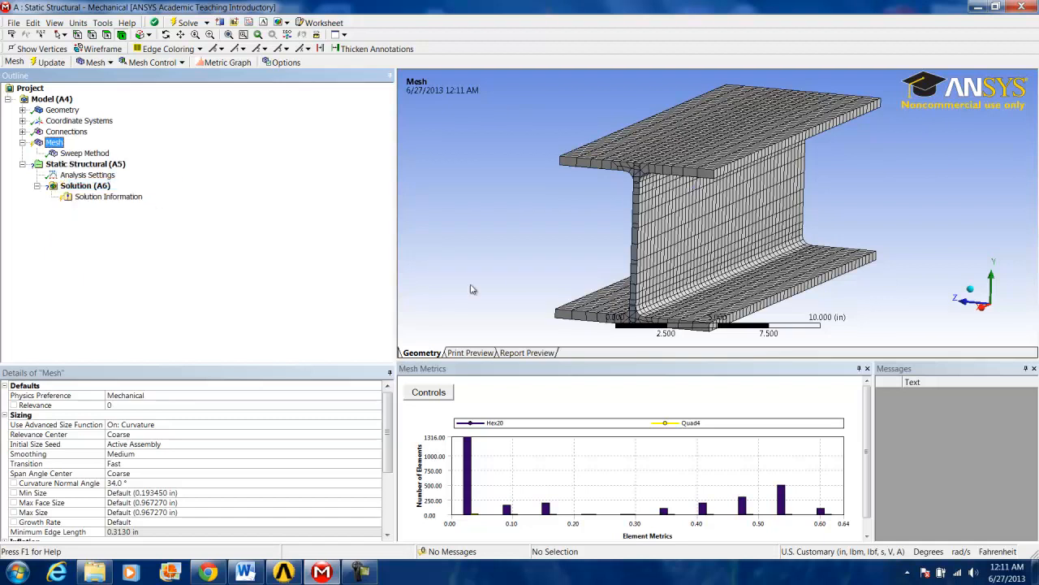
pyautogui.click(46, 63)
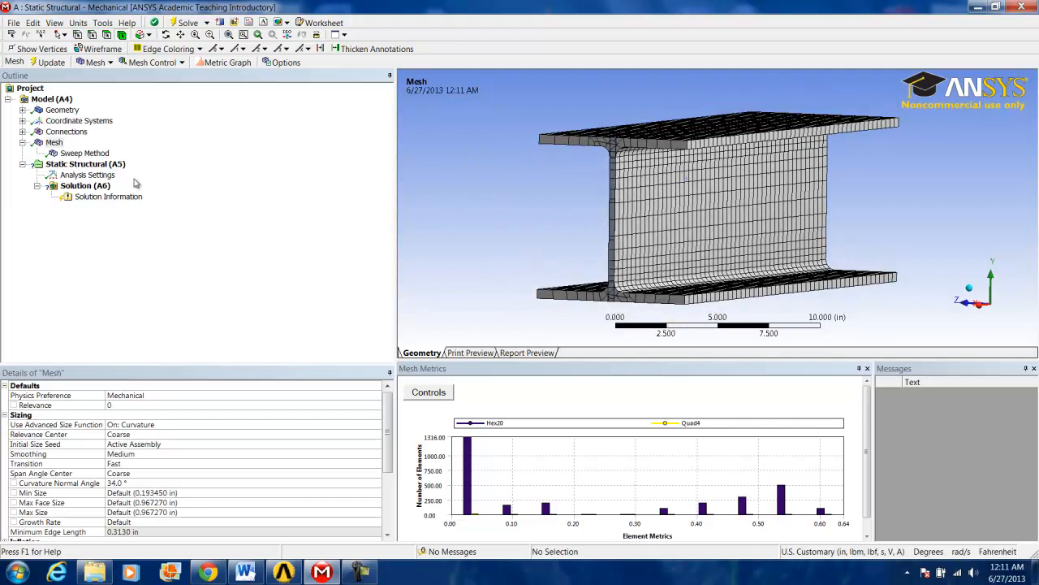
pyautogui.click(84, 152)
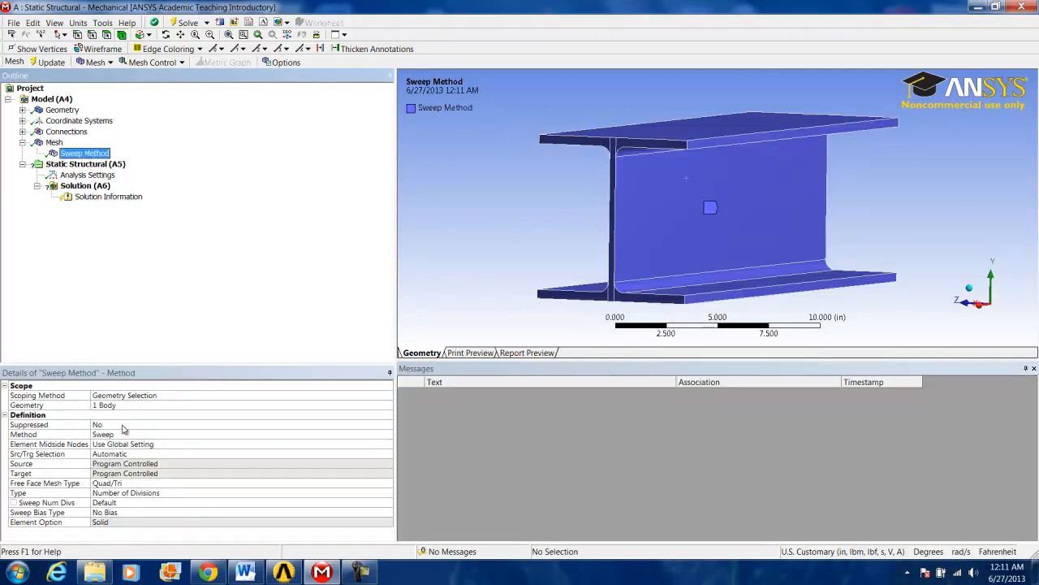